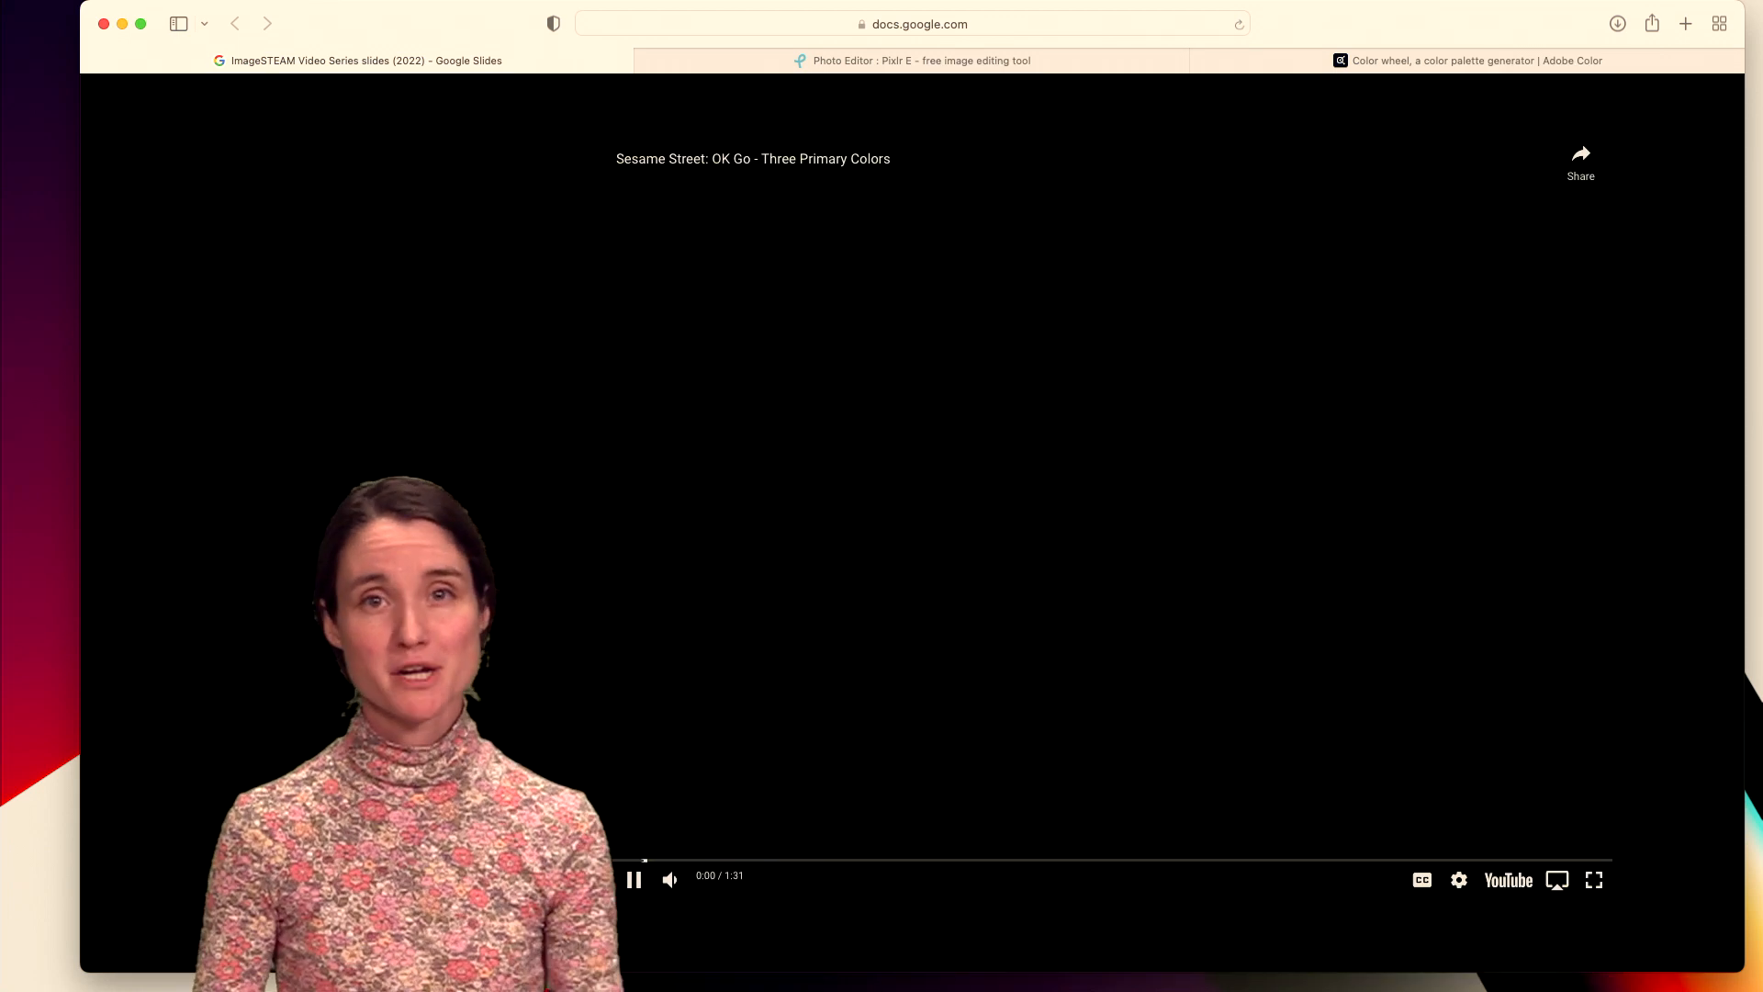
Start the embedded Sesame Street video about the three primary colors.
click(633, 880)
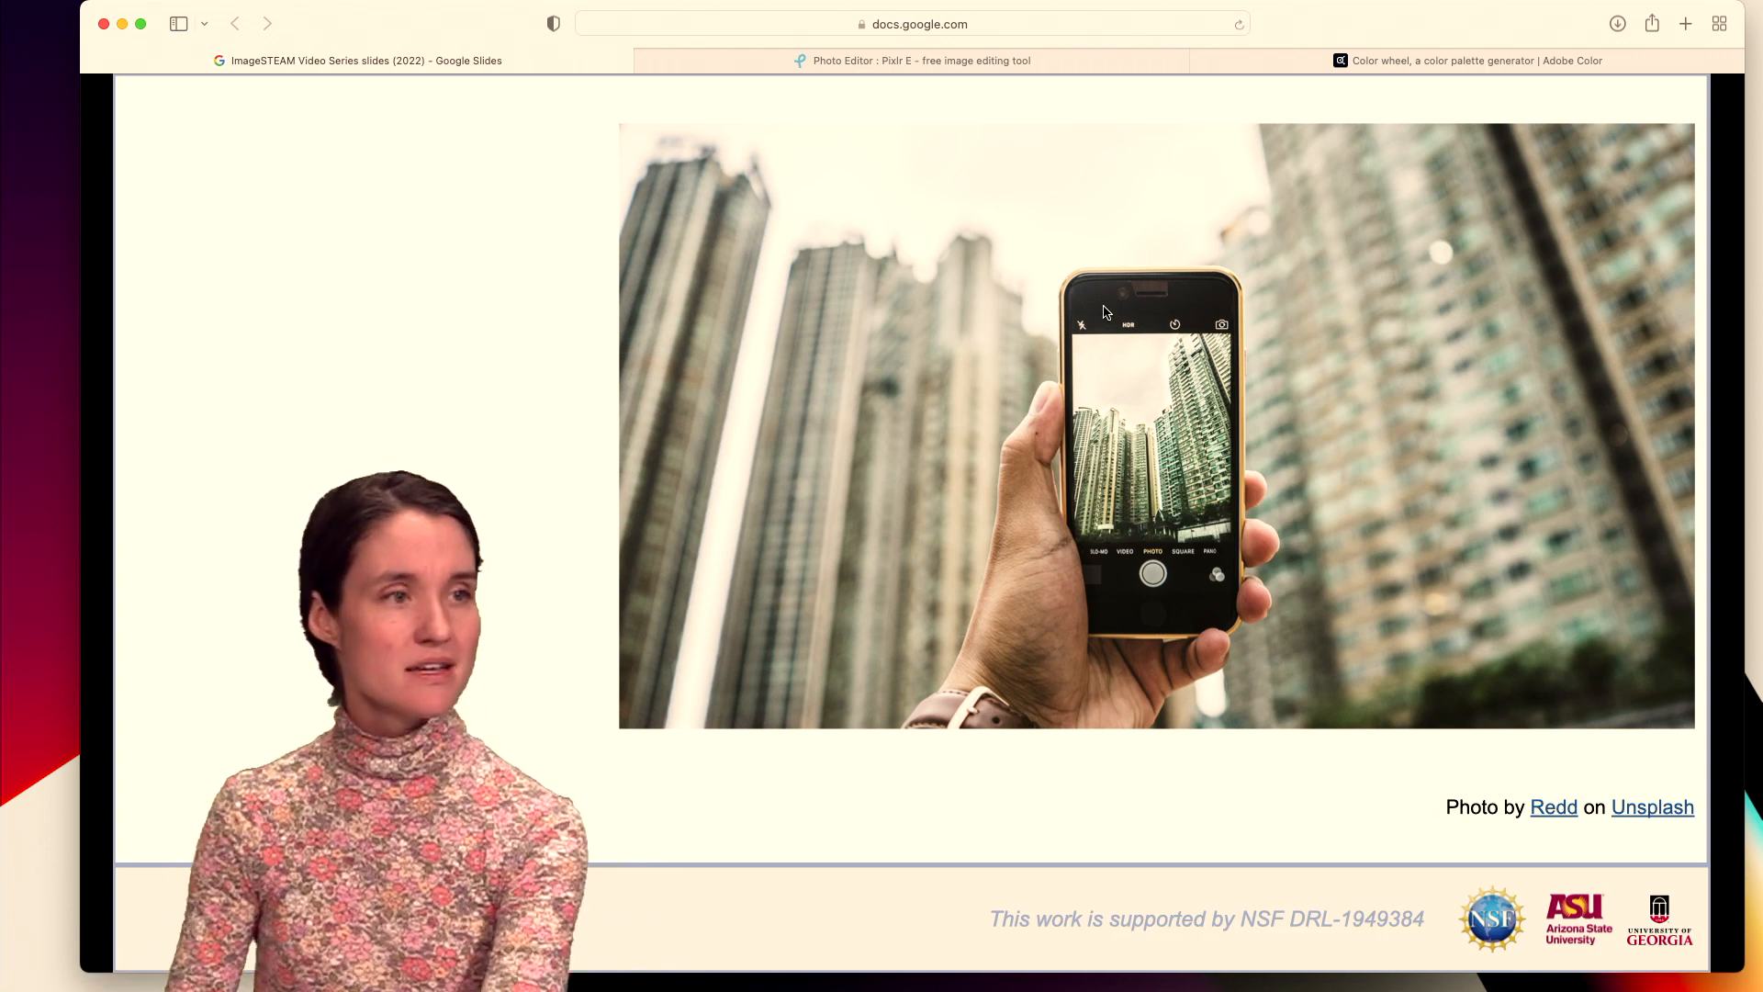
Switch to the Pixlr E tab with the landscape photo magnified to pixels.
click(921, 60)
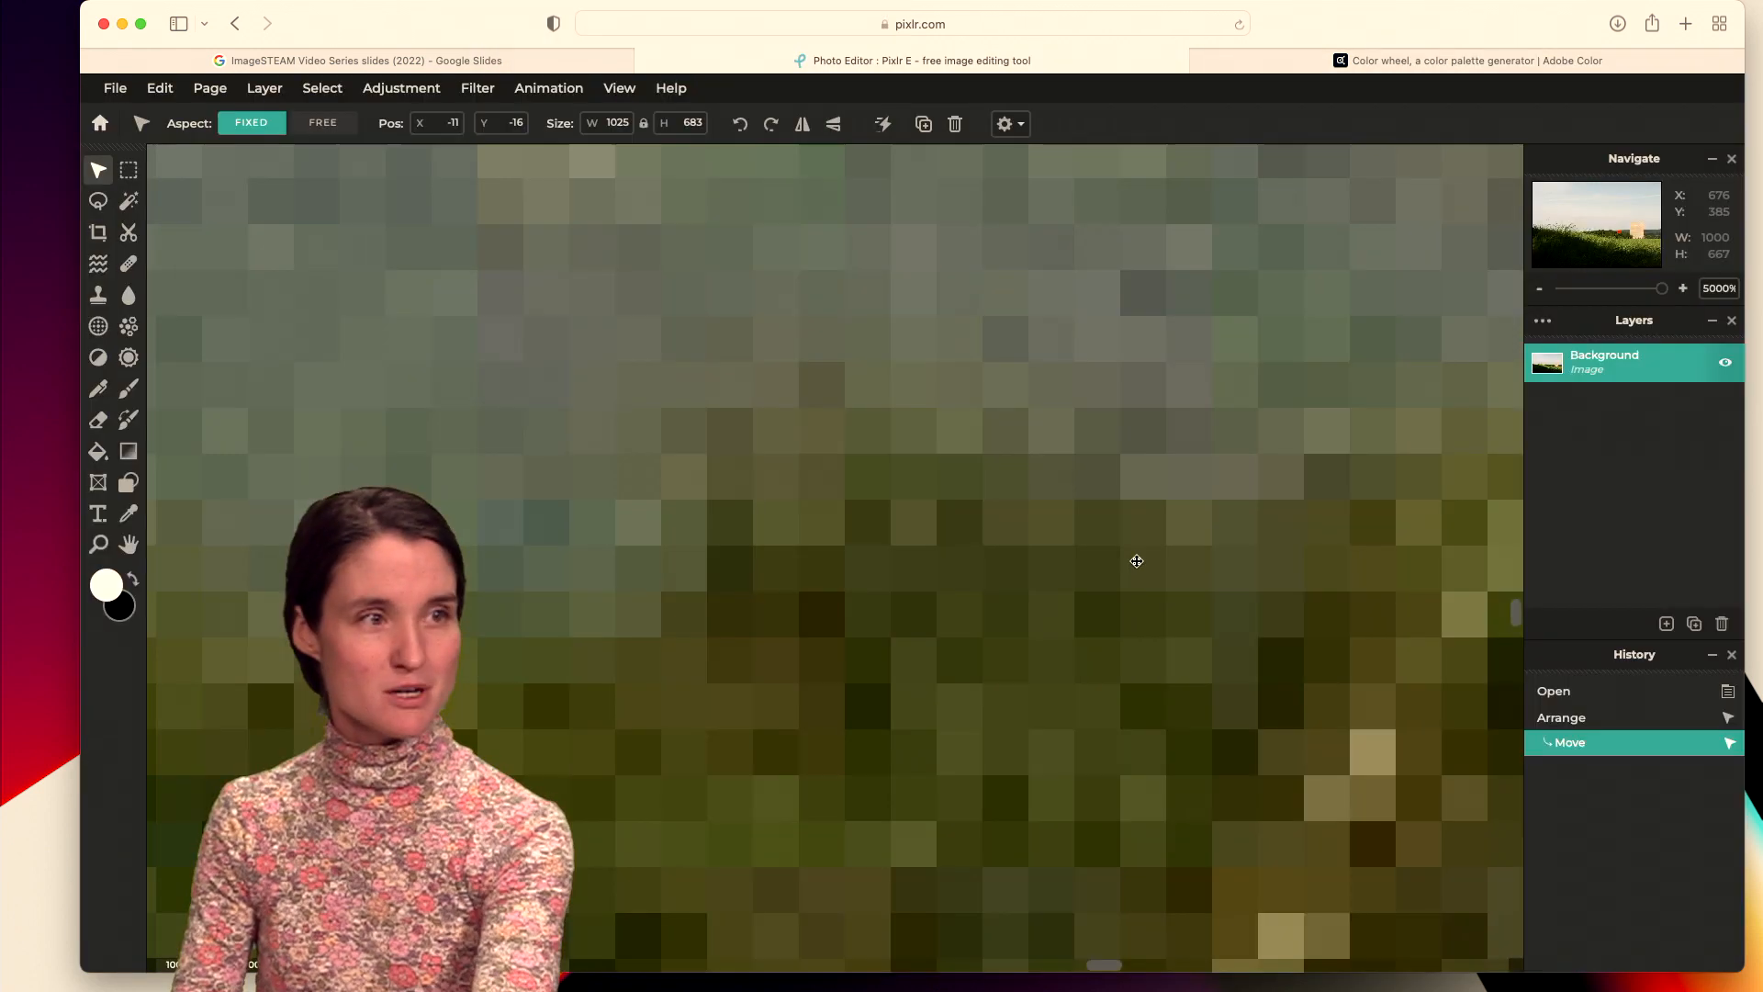
click(352, 59)
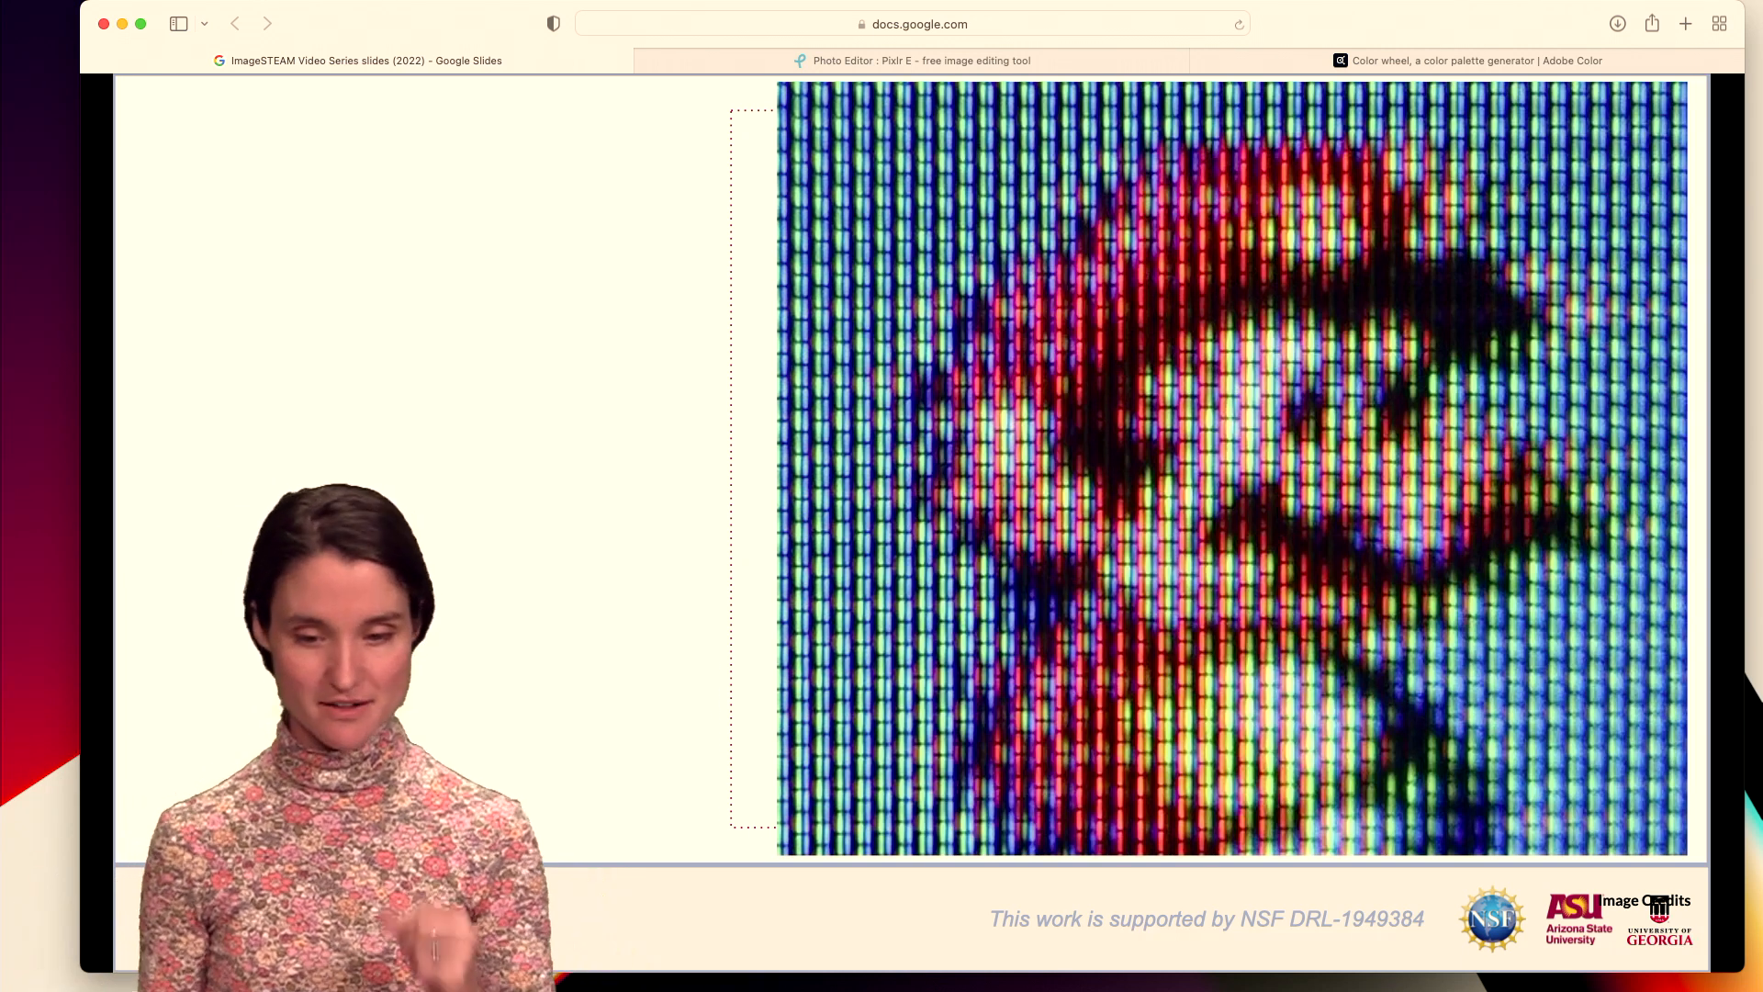
Switch to the Adobe Color tab showing the five-swatch RGB palette.
click(1468, 60)
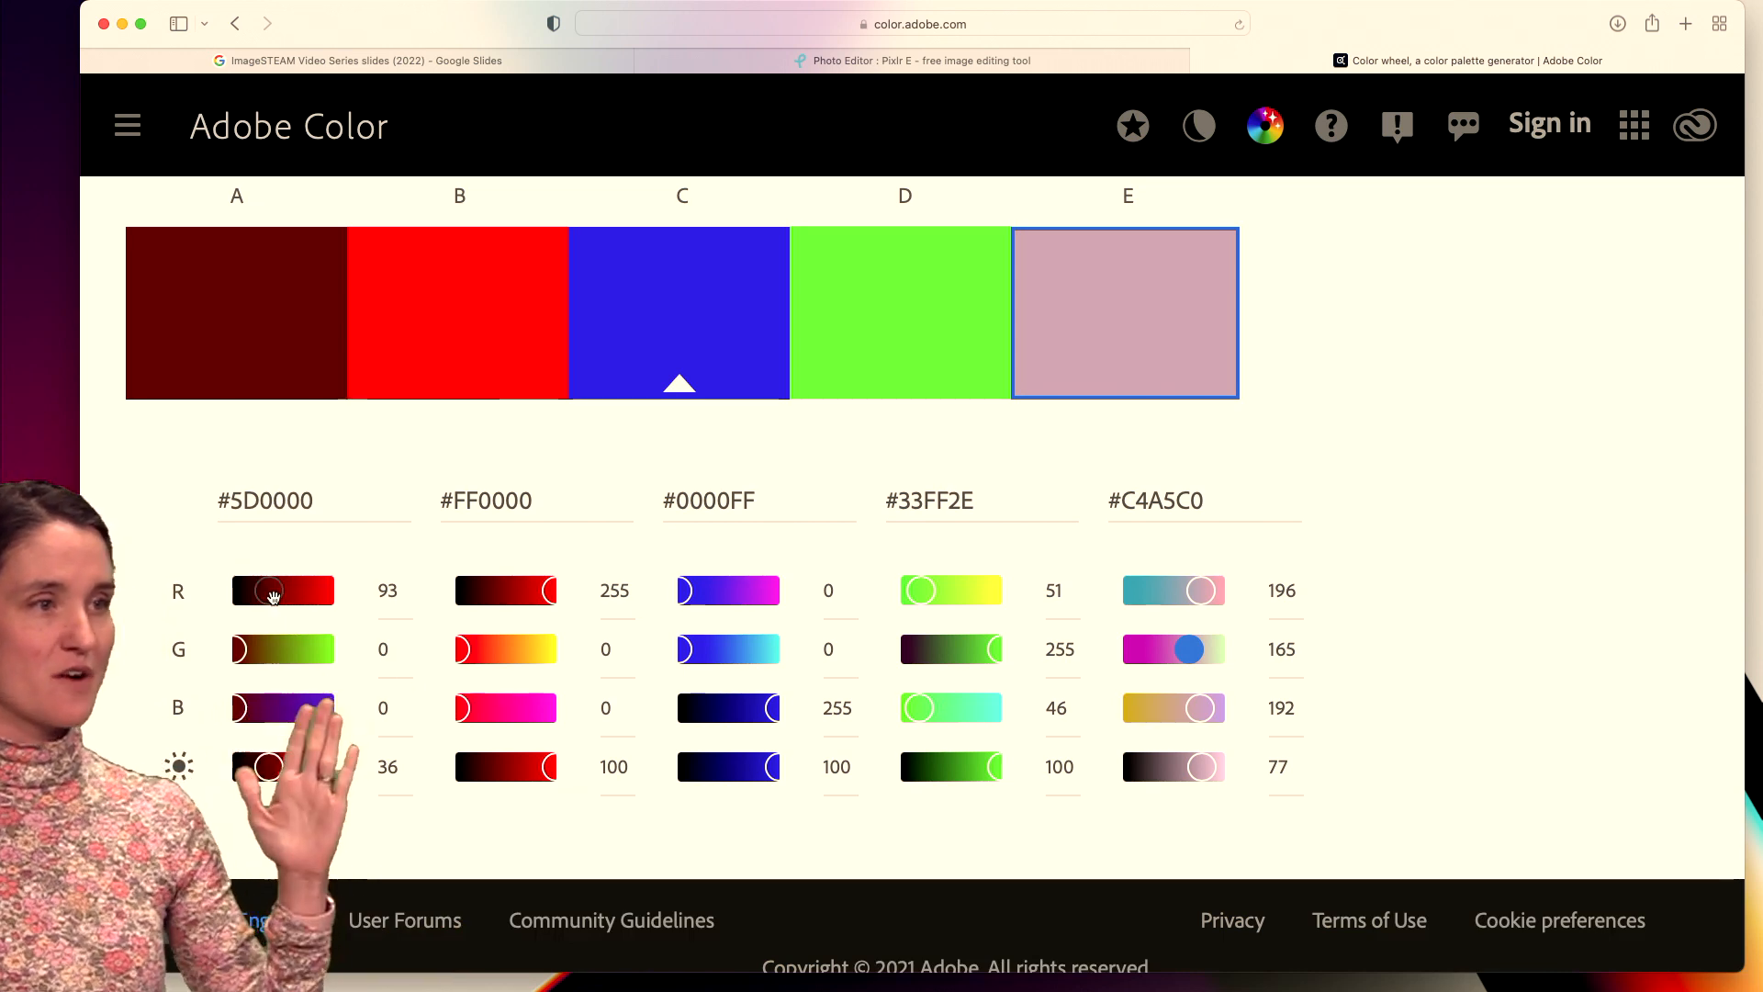
Sweep swatch A's red slider between roughly 100 and 240, ending near full red.
drag(270, 591, 317, 591)
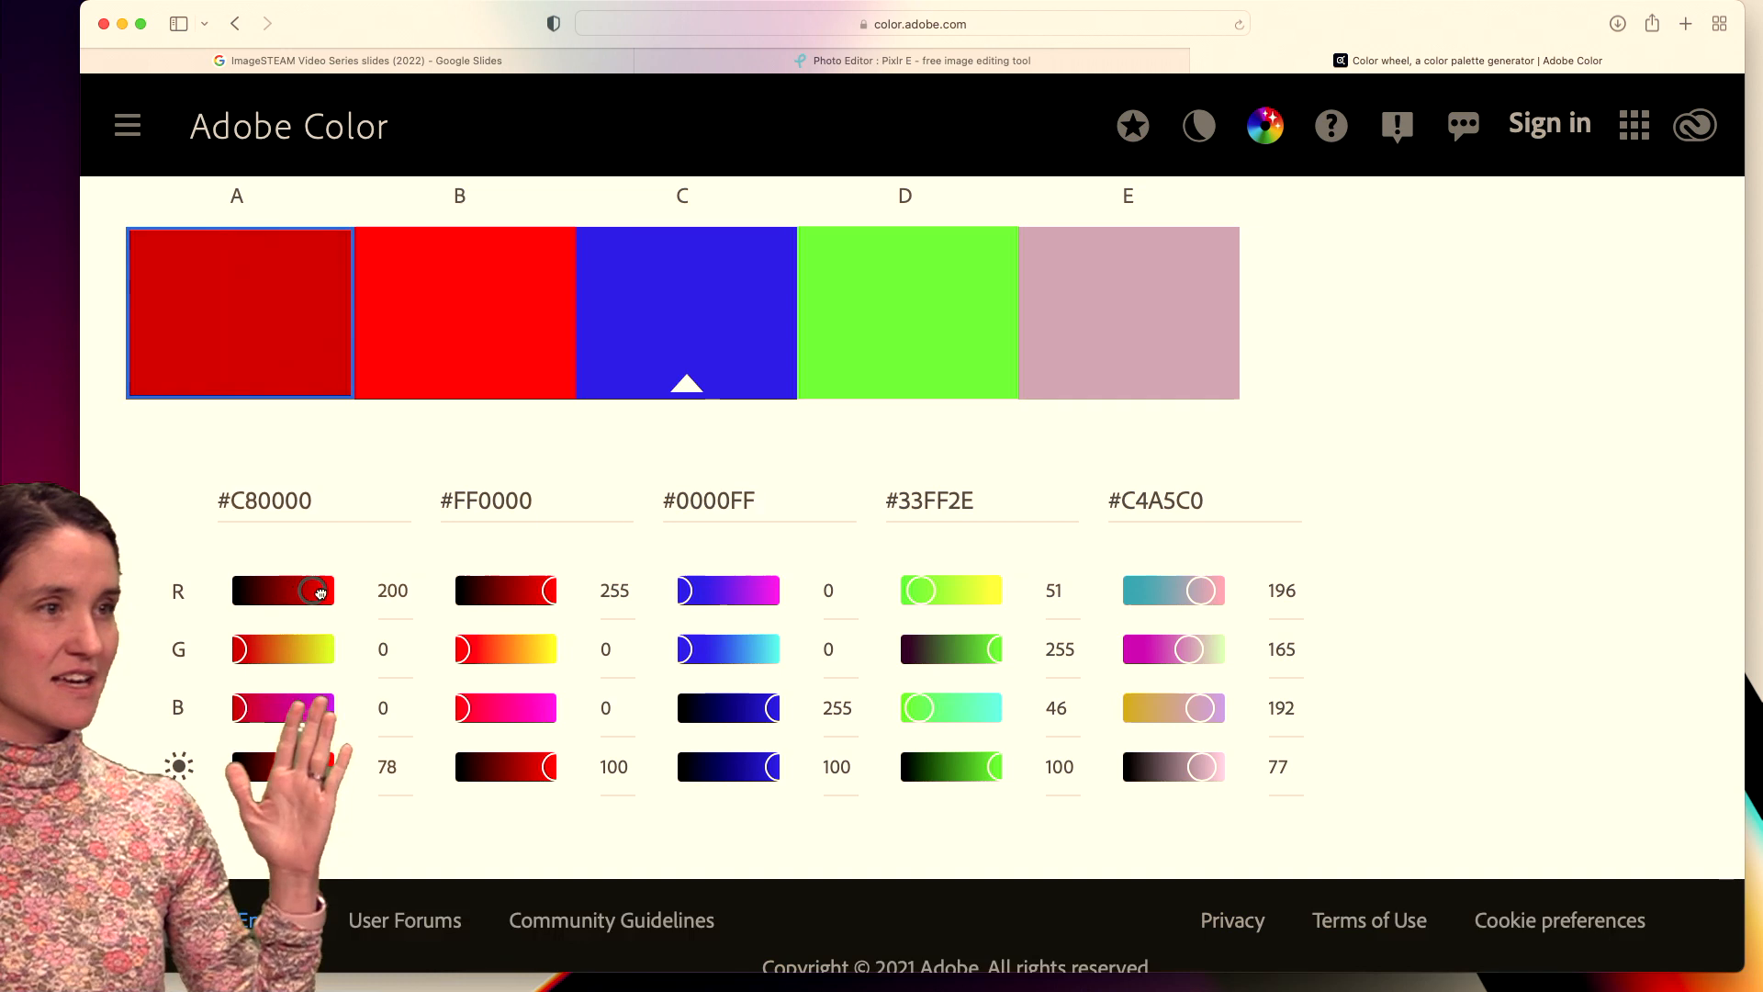
drag(319, 590, 309, 590)
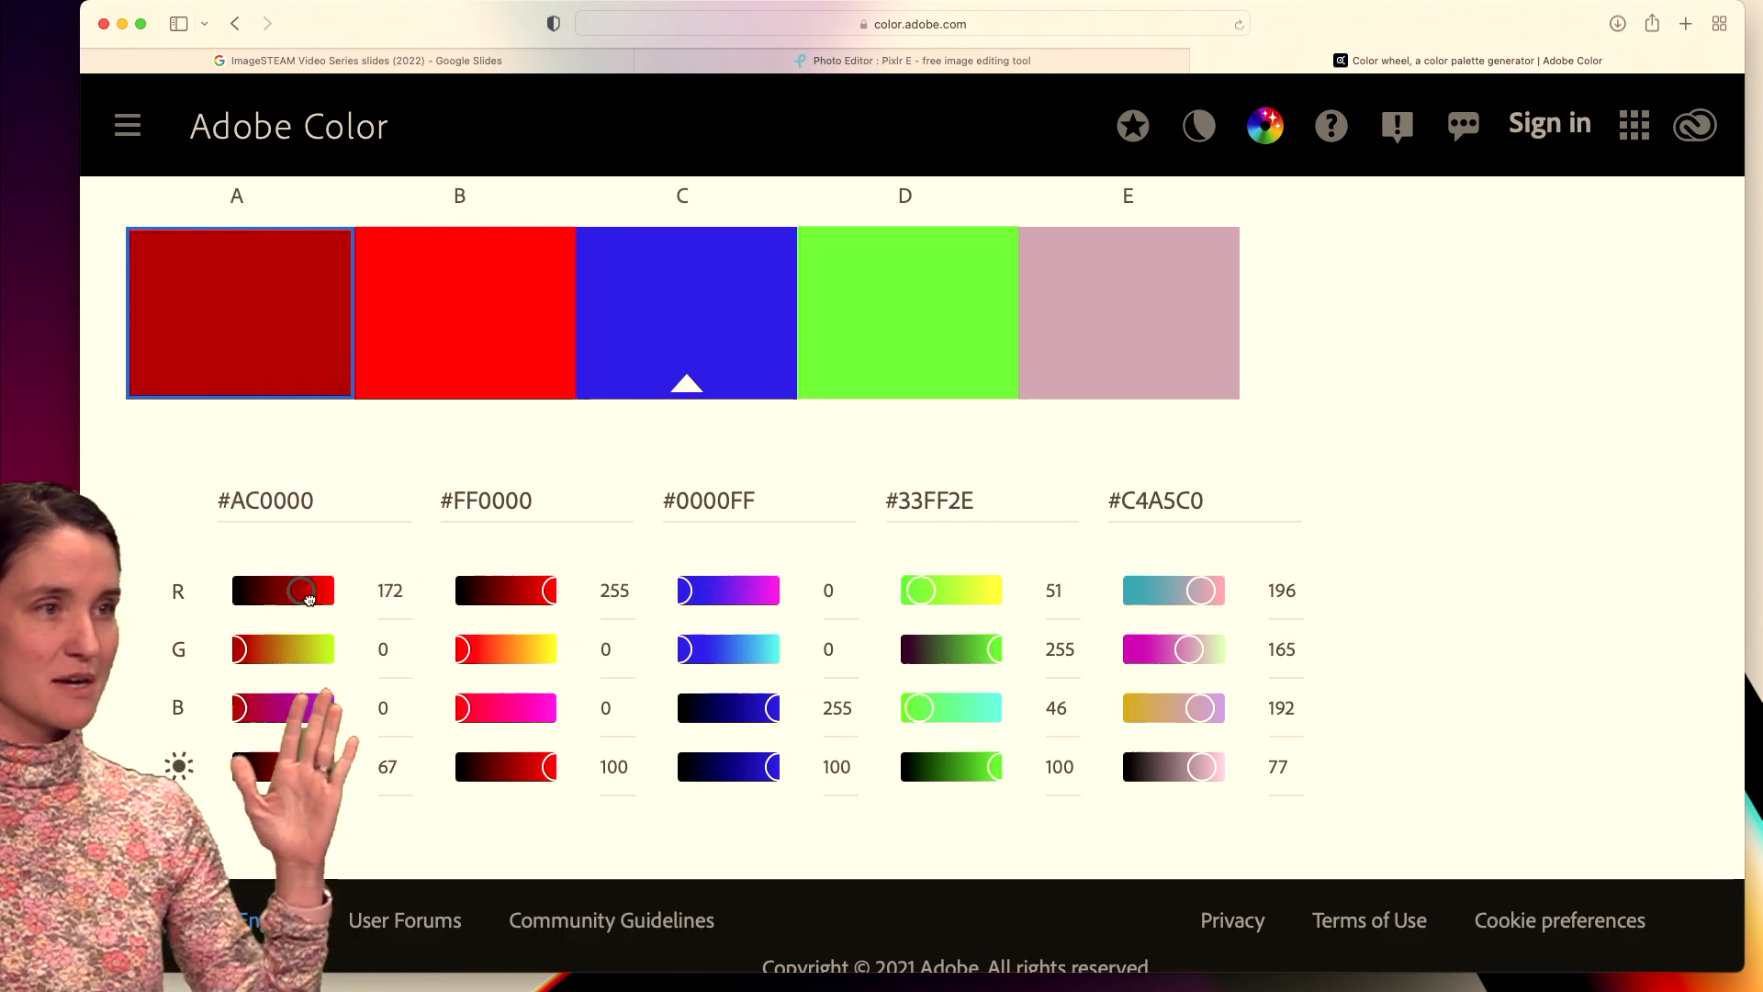
drag(305, 590, 337, 590)
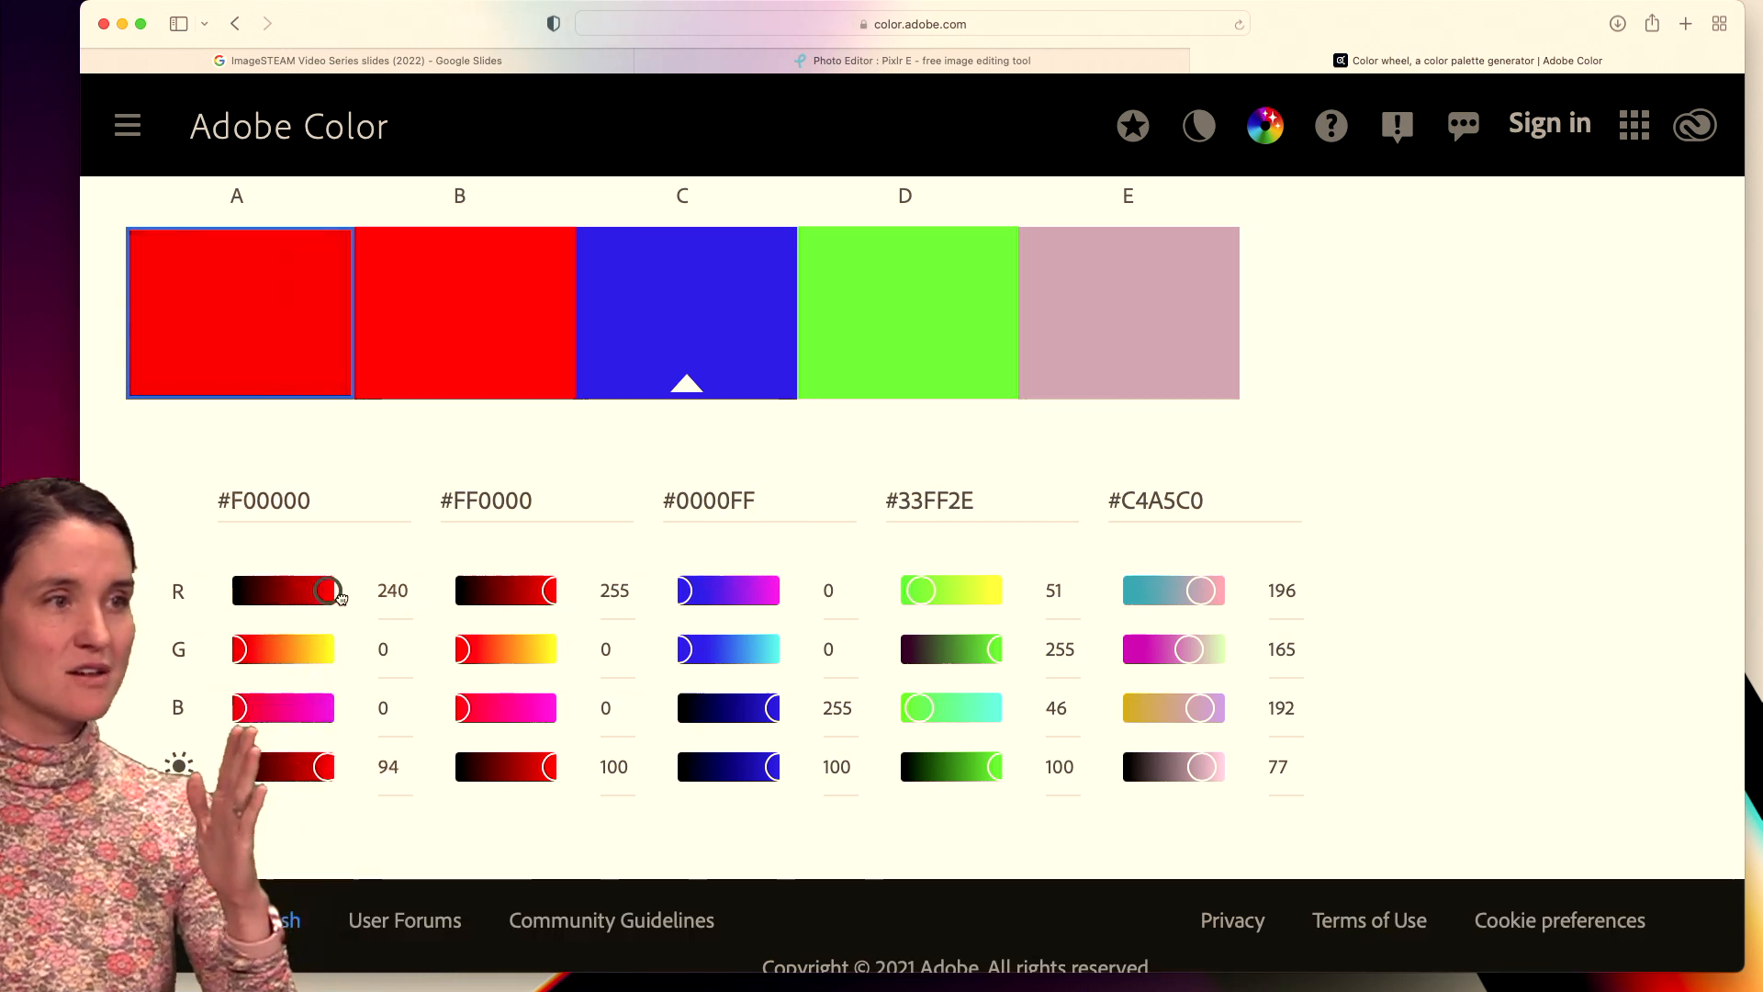
drag(326, 591, 348, 590)
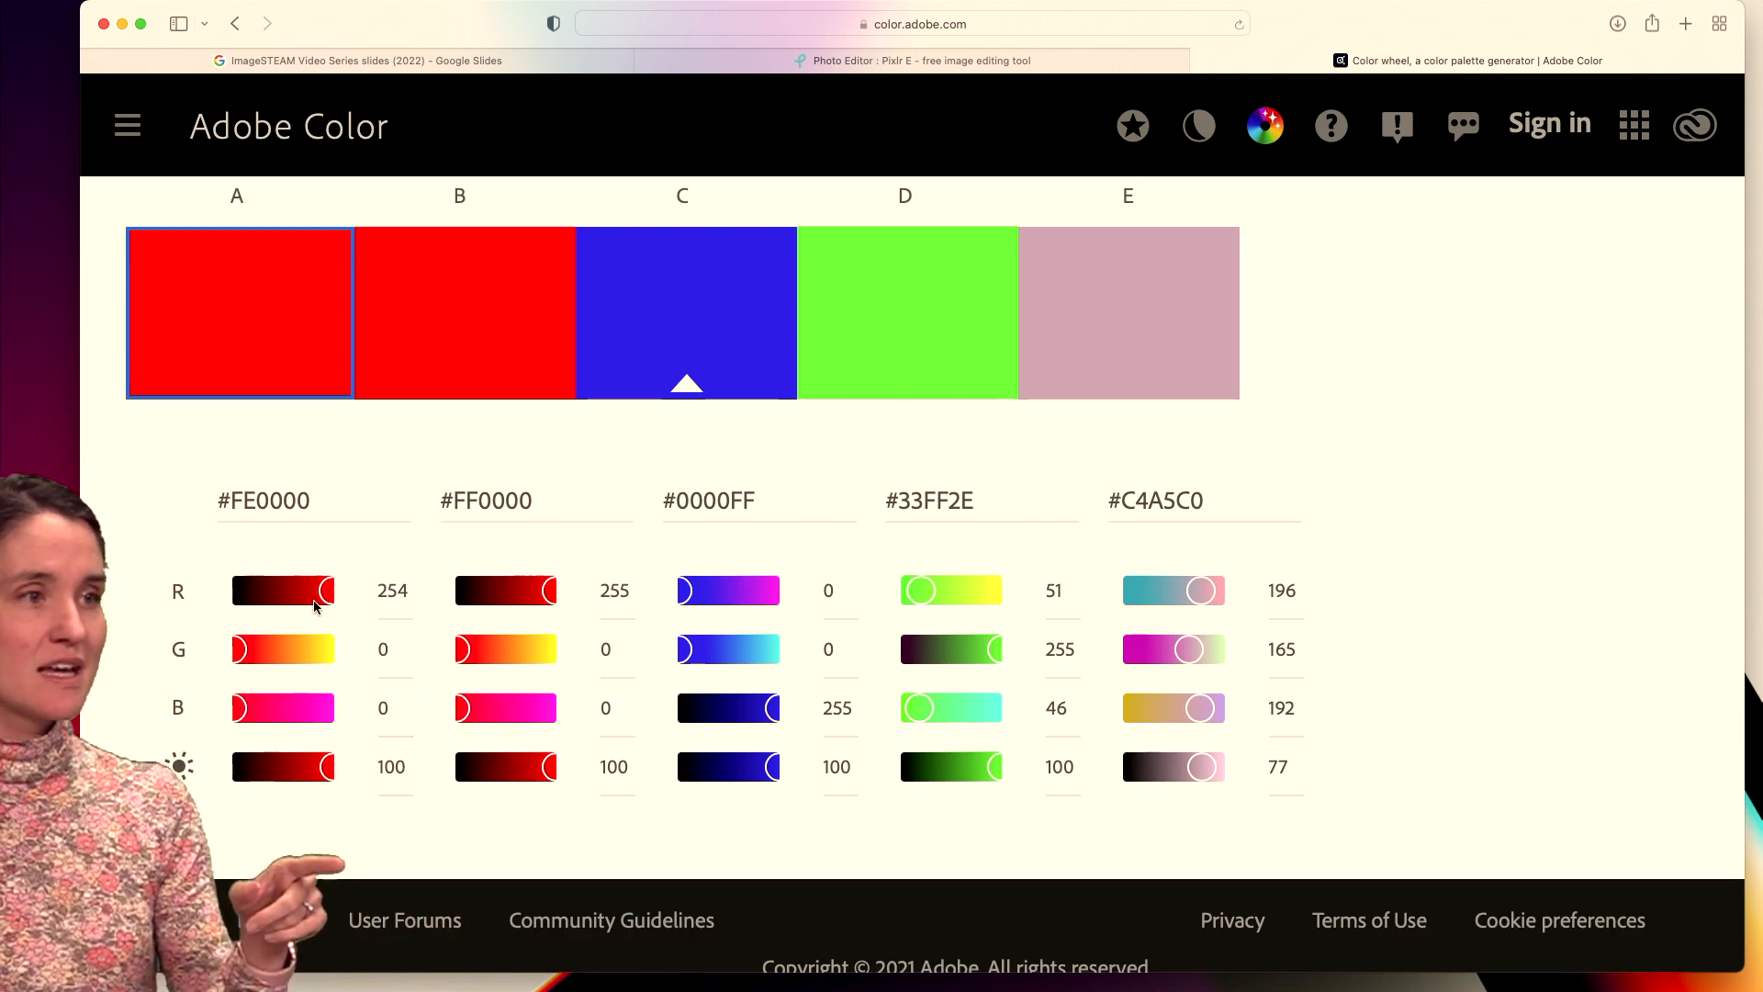
drag(322, 589, 266, 589)
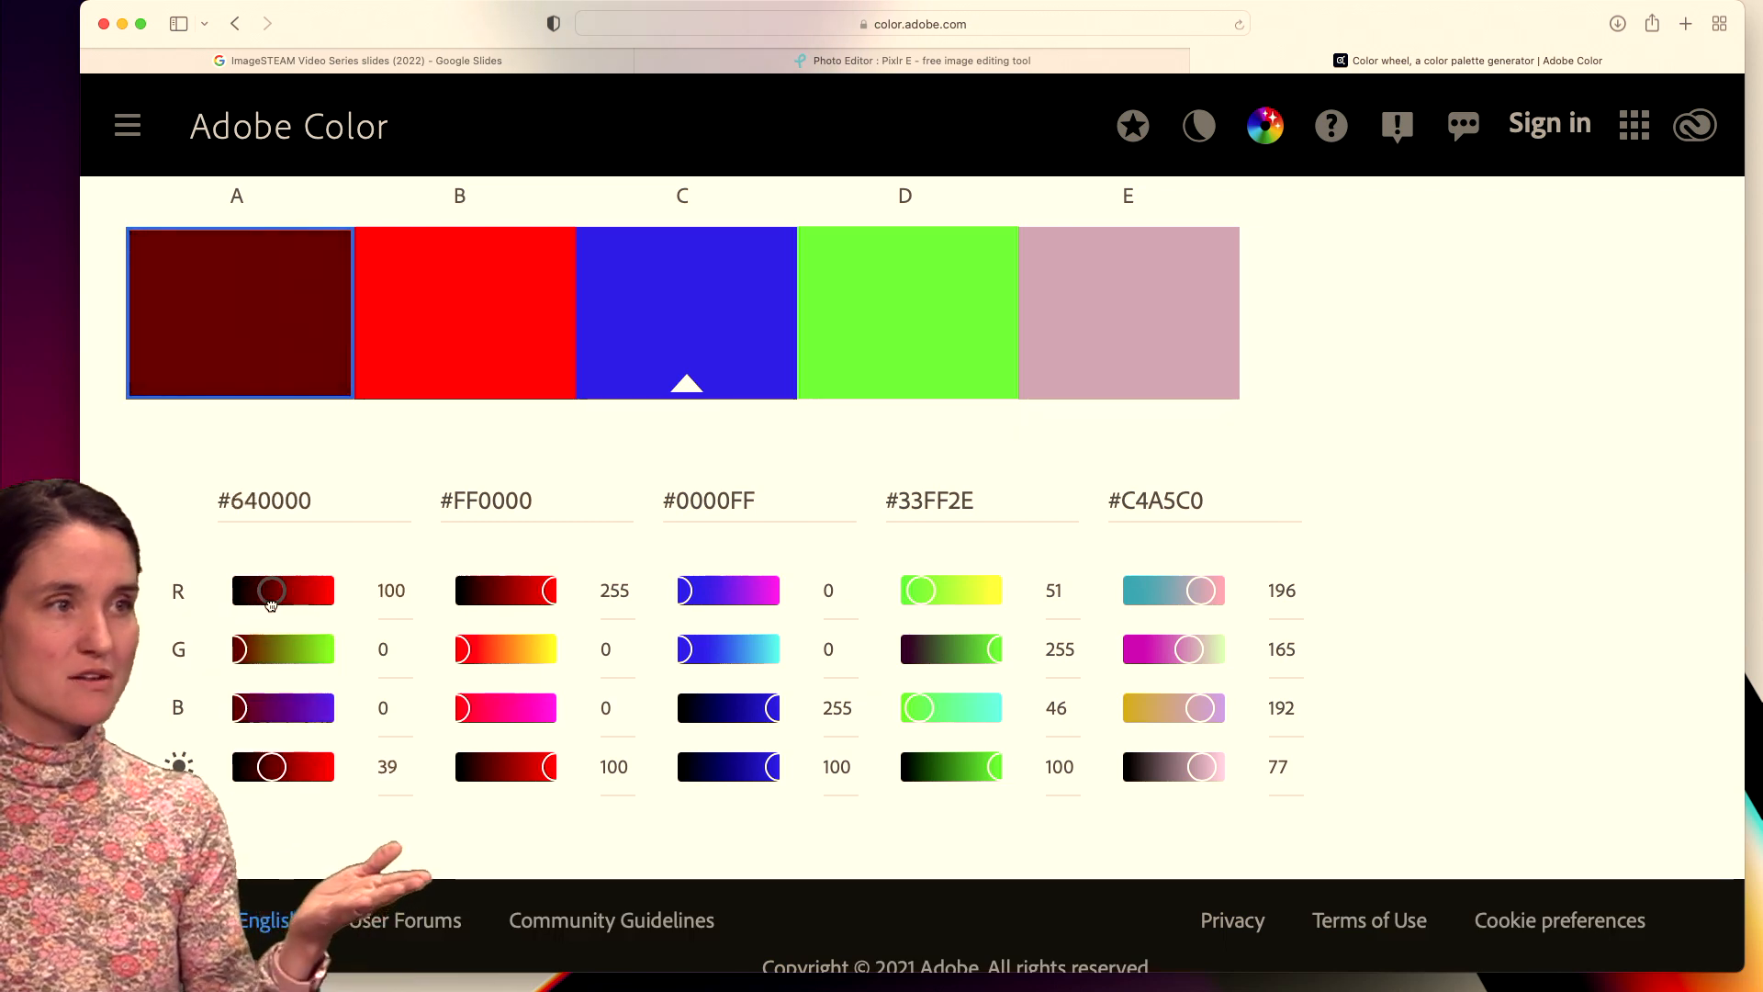
drag(267, 590, 319, 590)
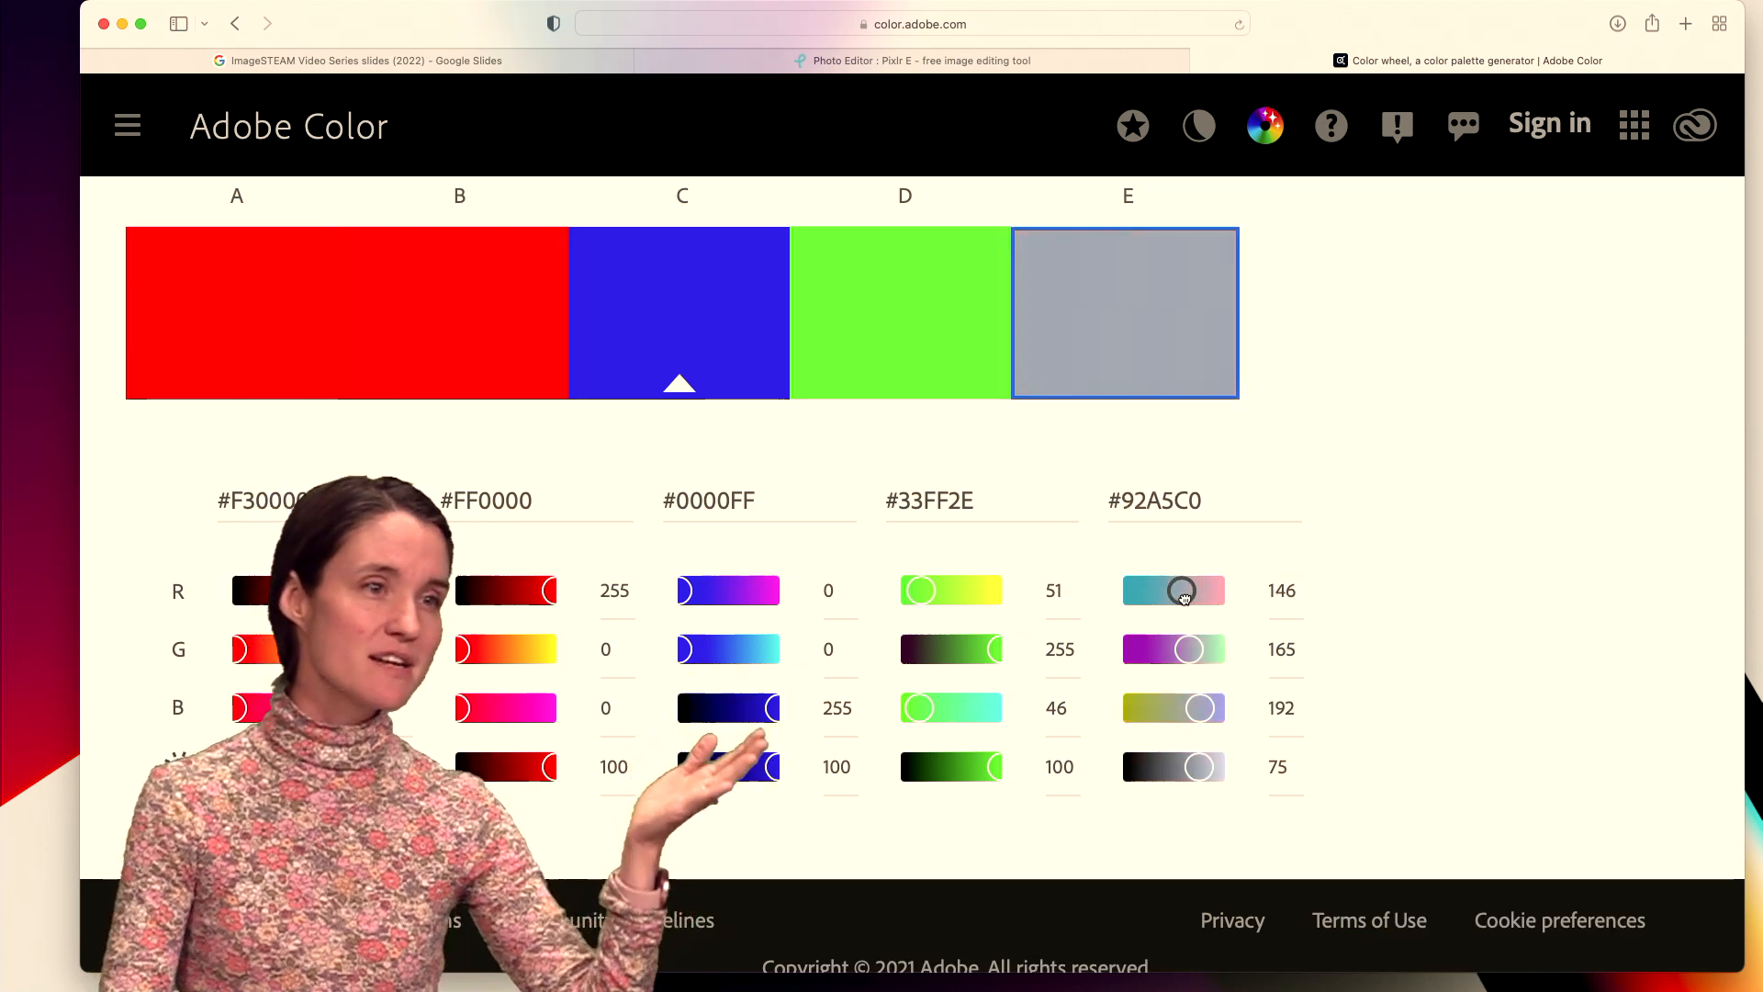
Tune swatch E's sliders (red 203, blue 167, green lowered) to crimson #CB3559.
drag(1183, 591, 1158, 591)
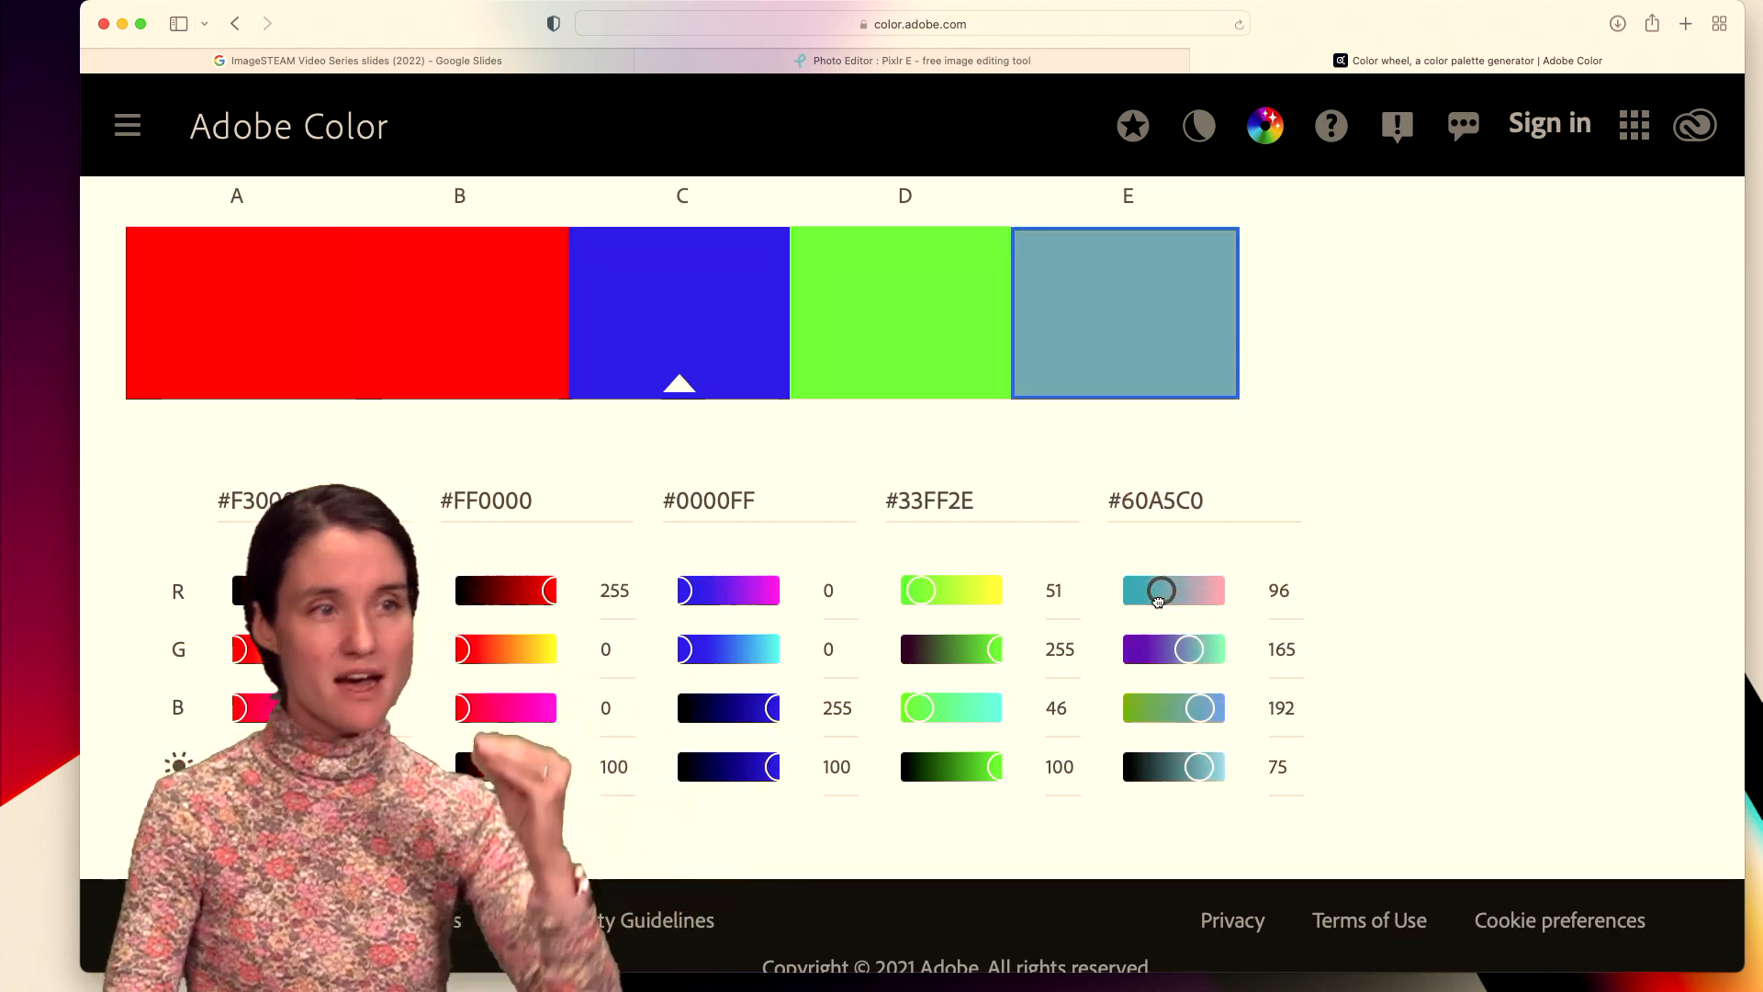
drag(1160, 591, 1151, 590)
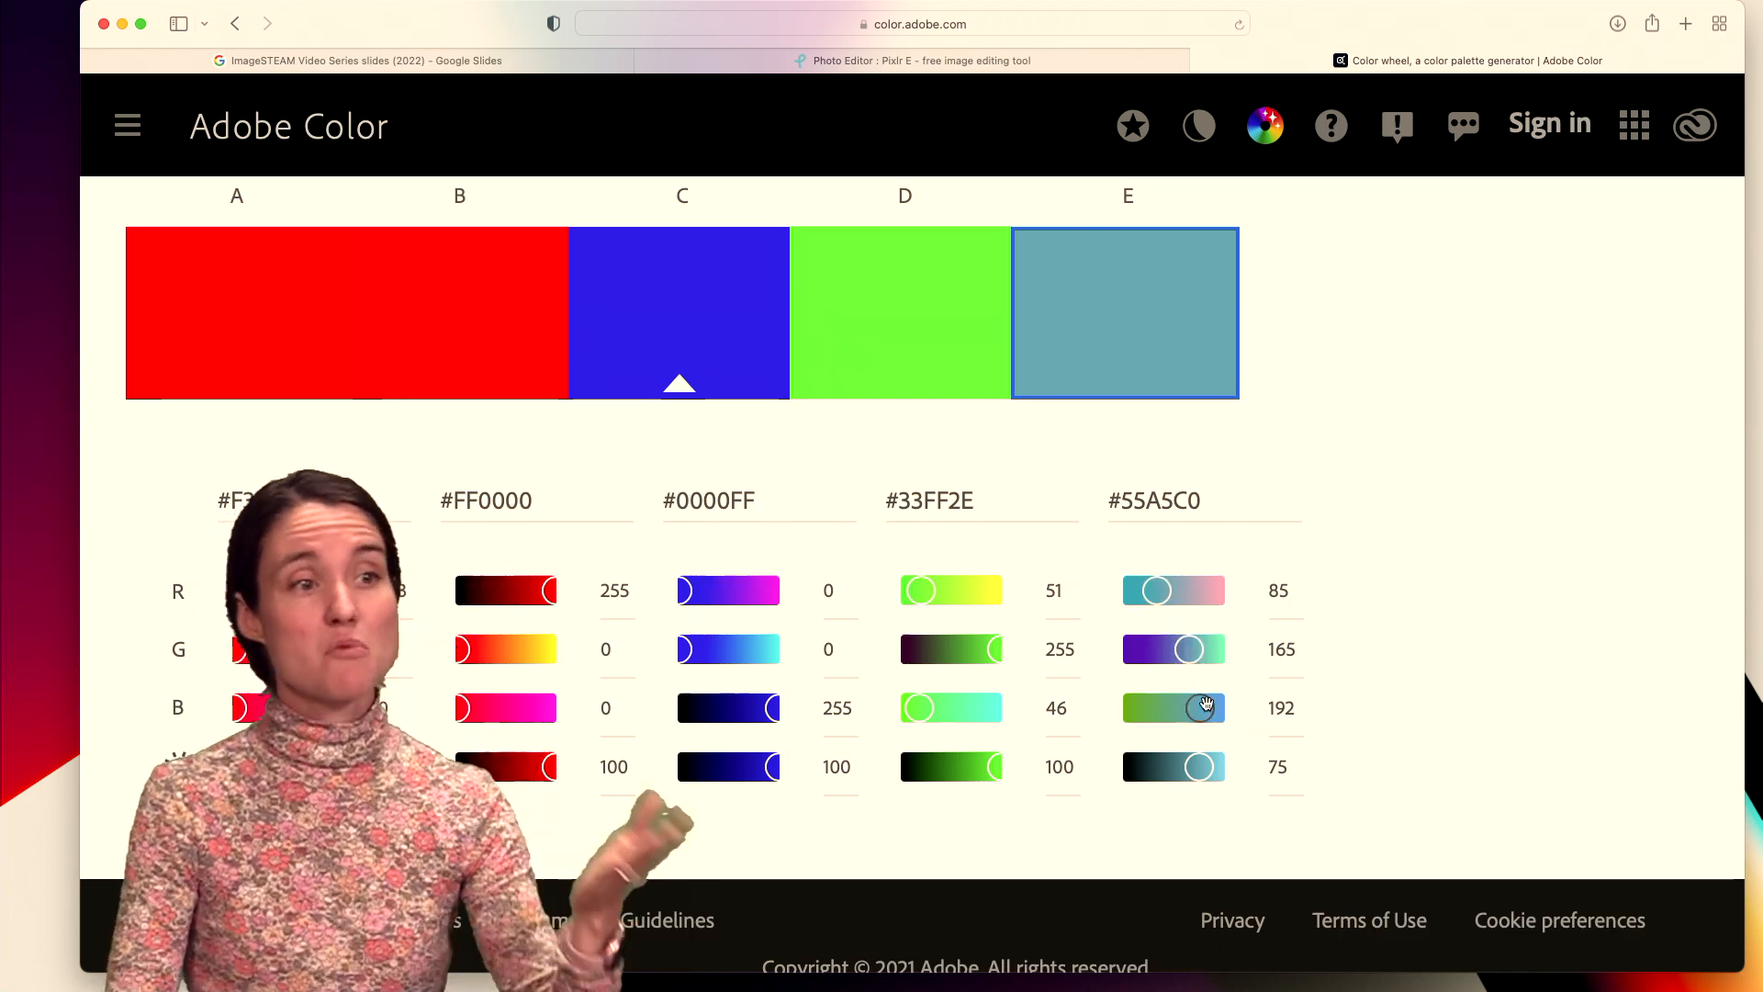
drag(1208, 707, 1226, 707)
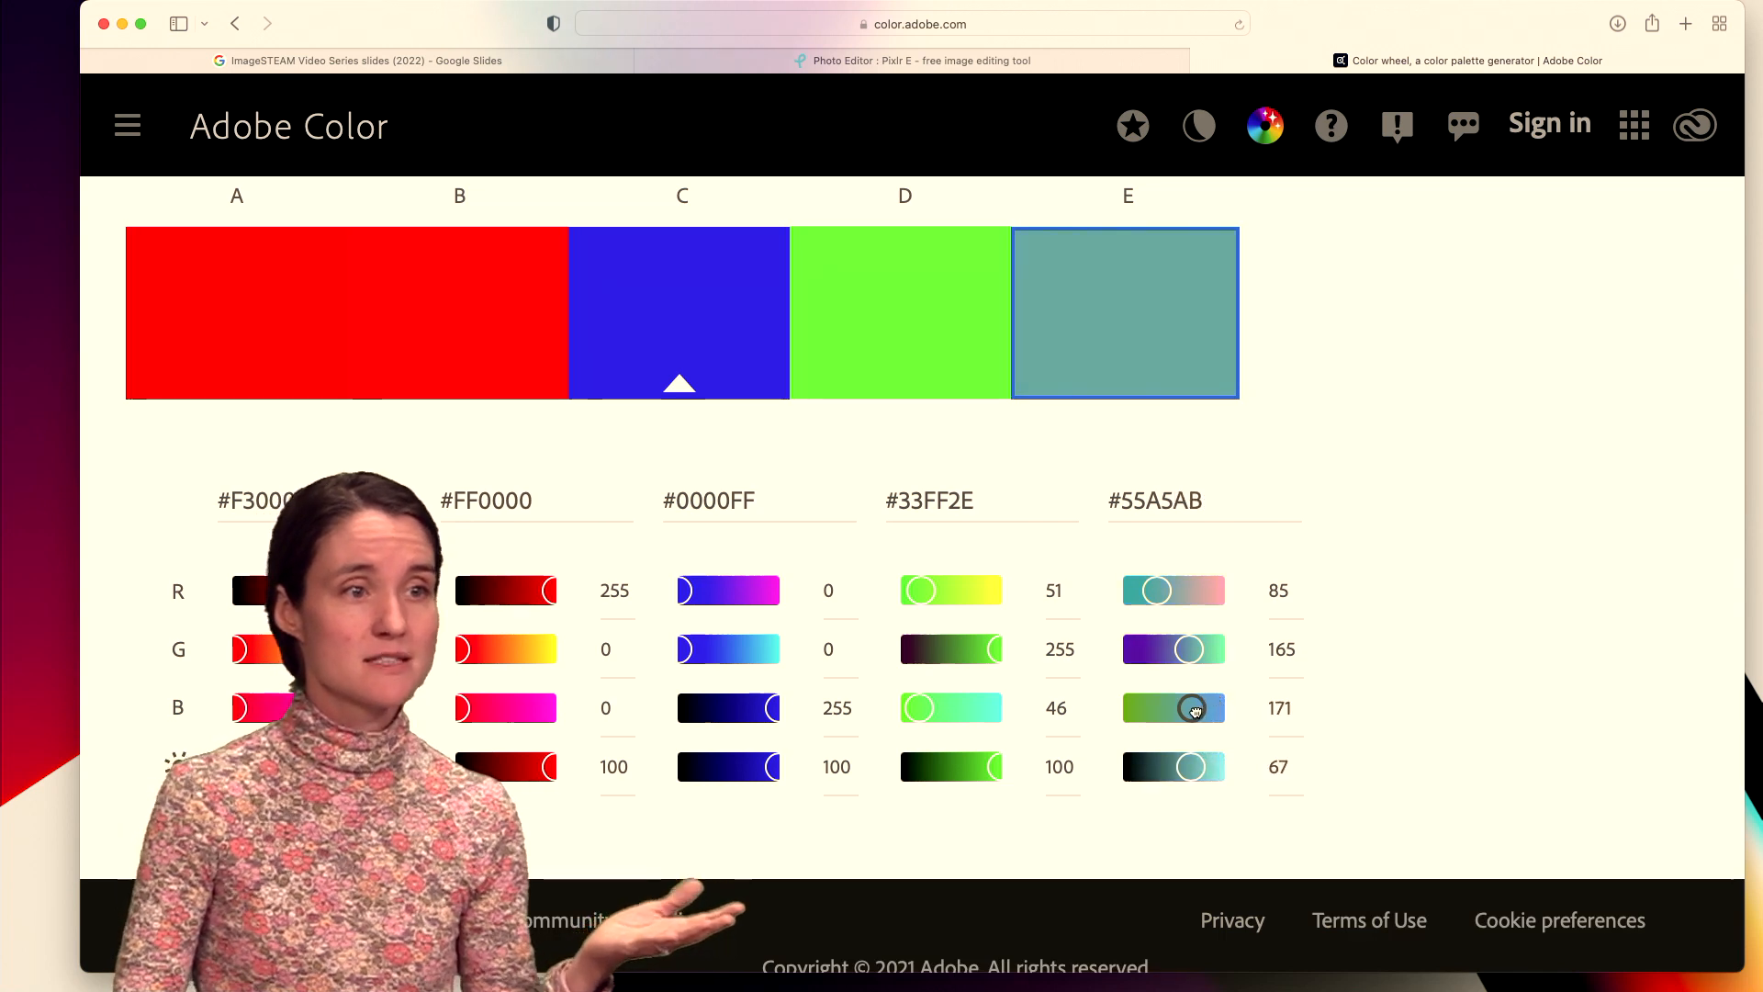
drag(1195, 707, 1186, 708)
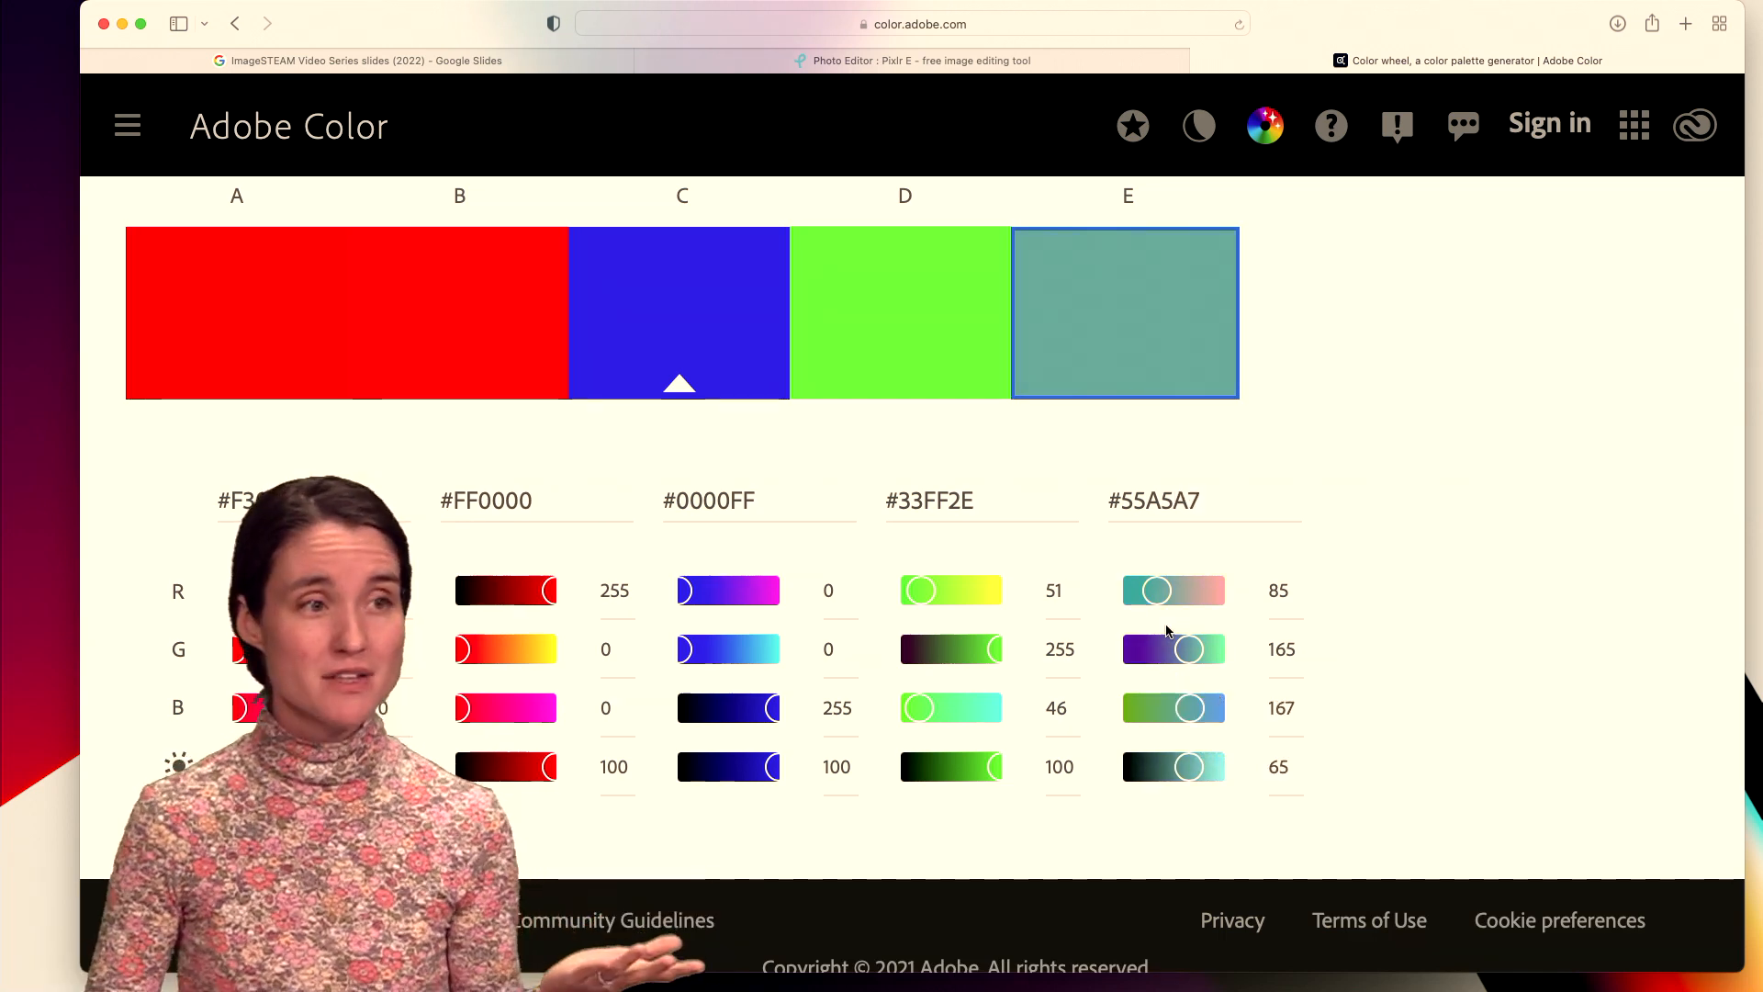
drag(1153, 590, 1208, 590)
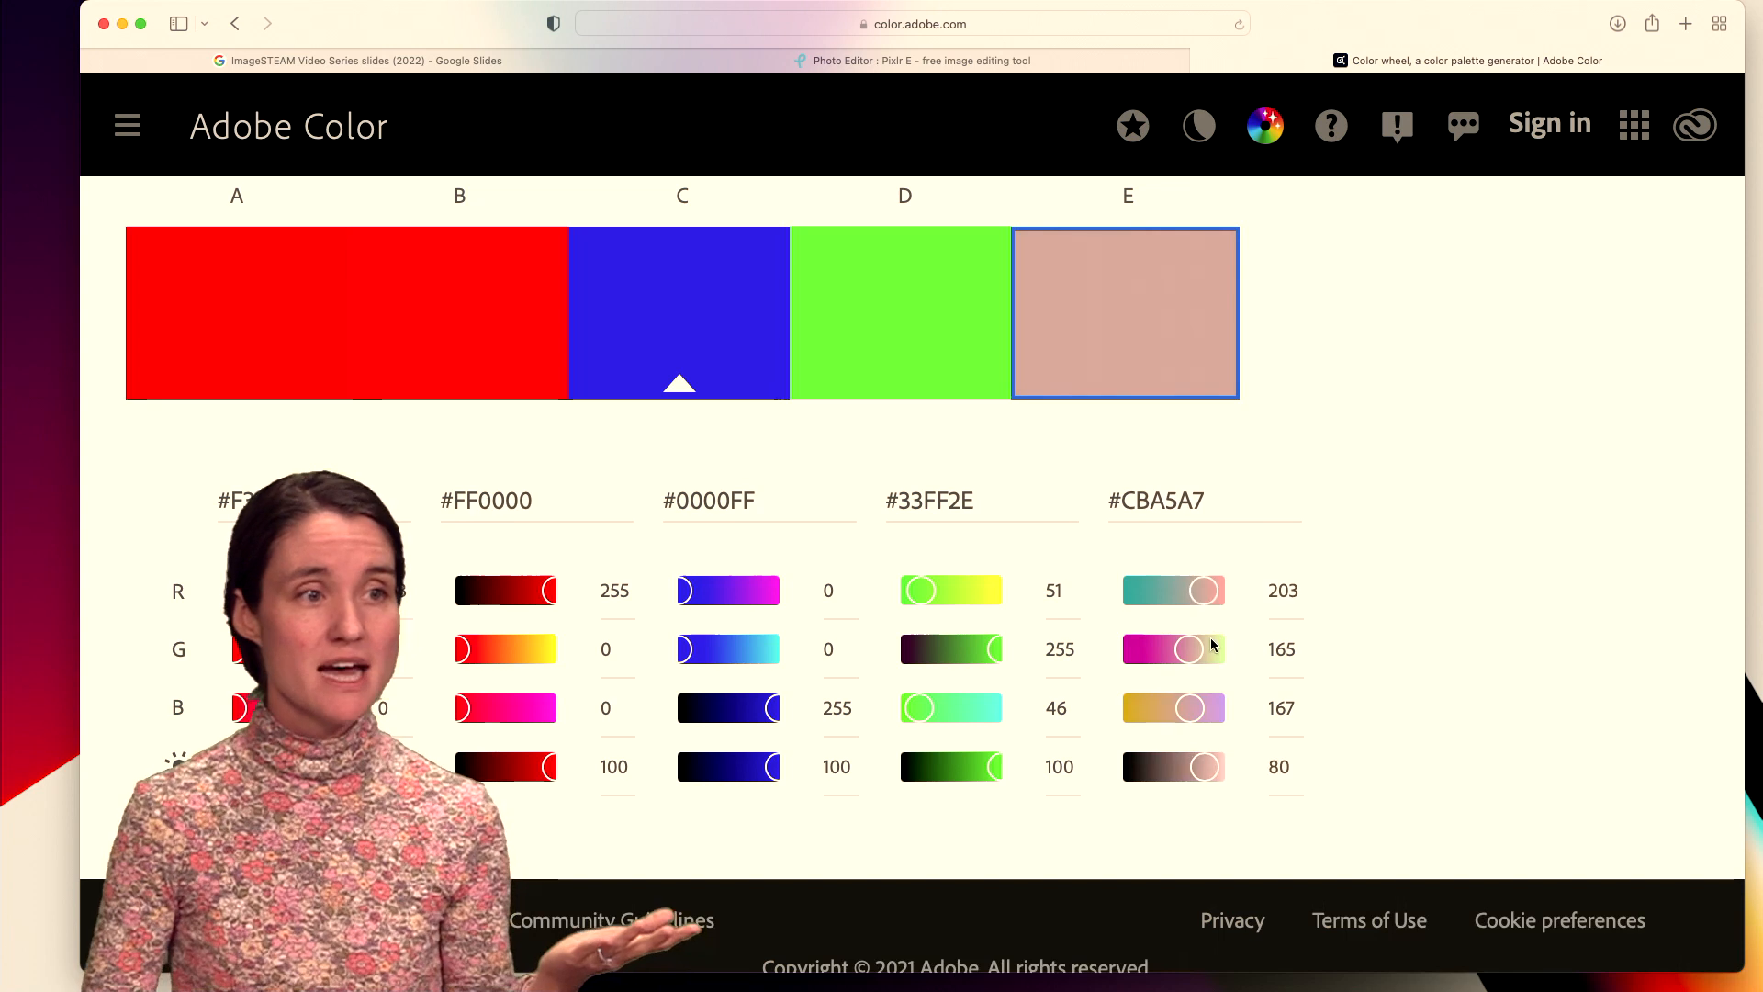
drag(1177, 649, 1198, 649)
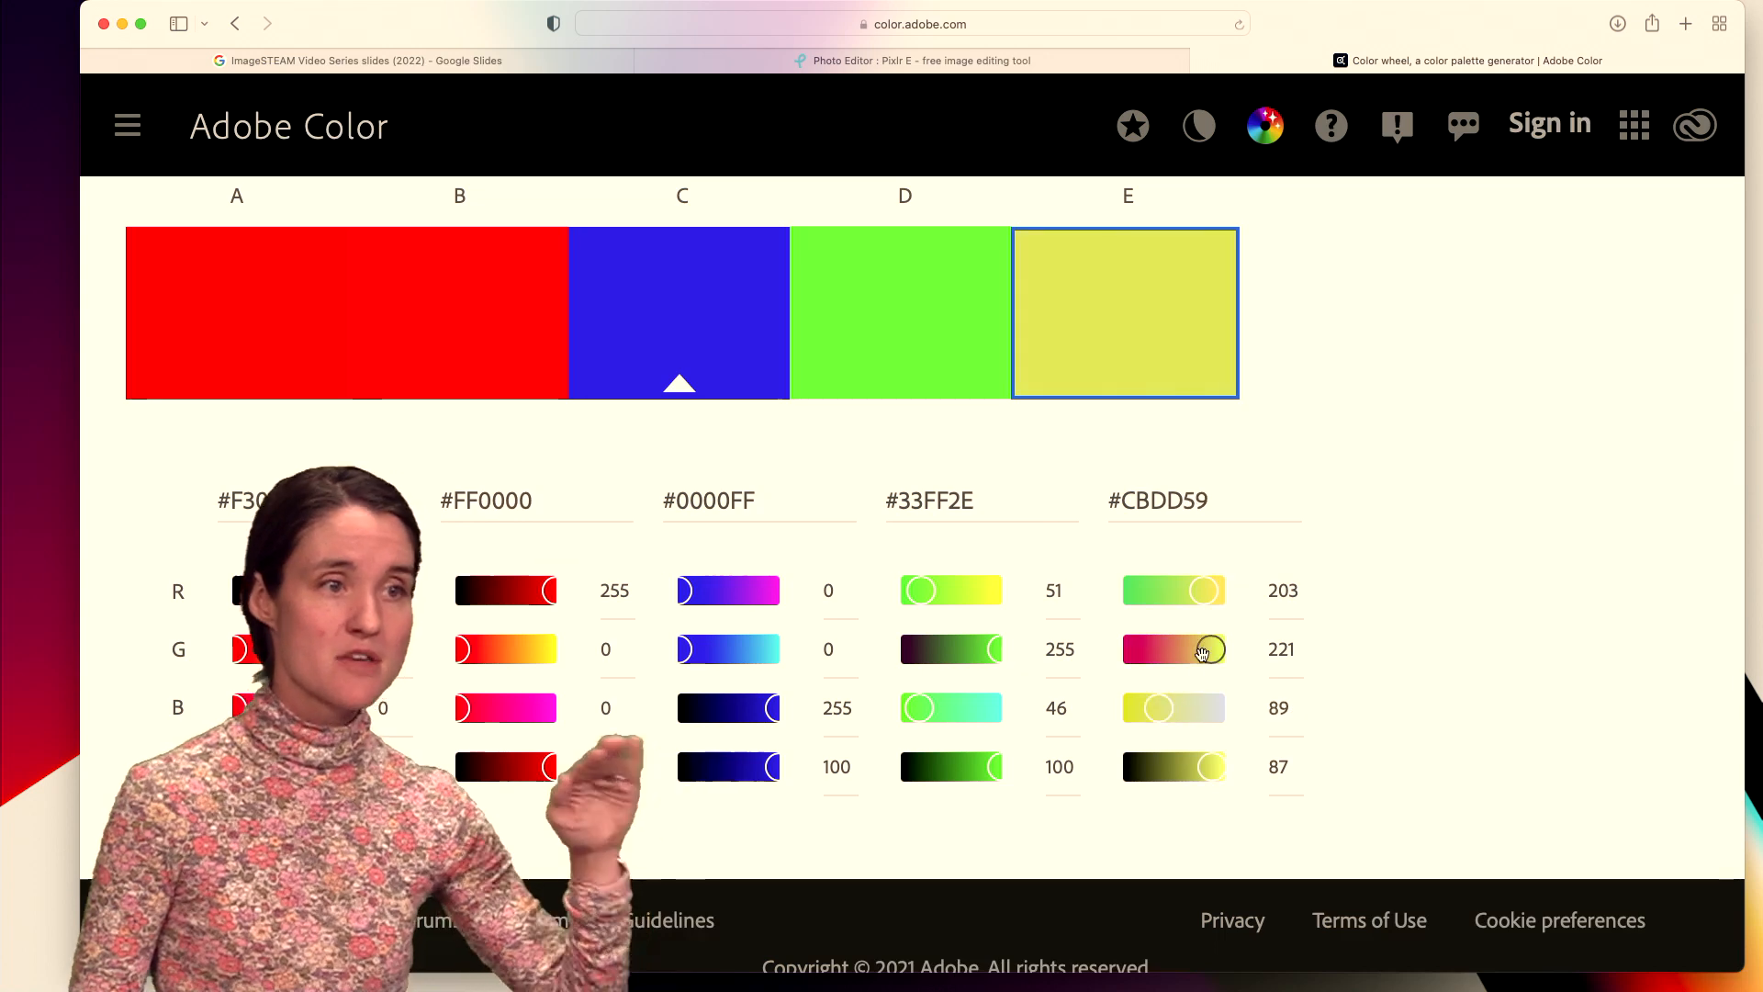
drag(1203, 649, 1155, 649)
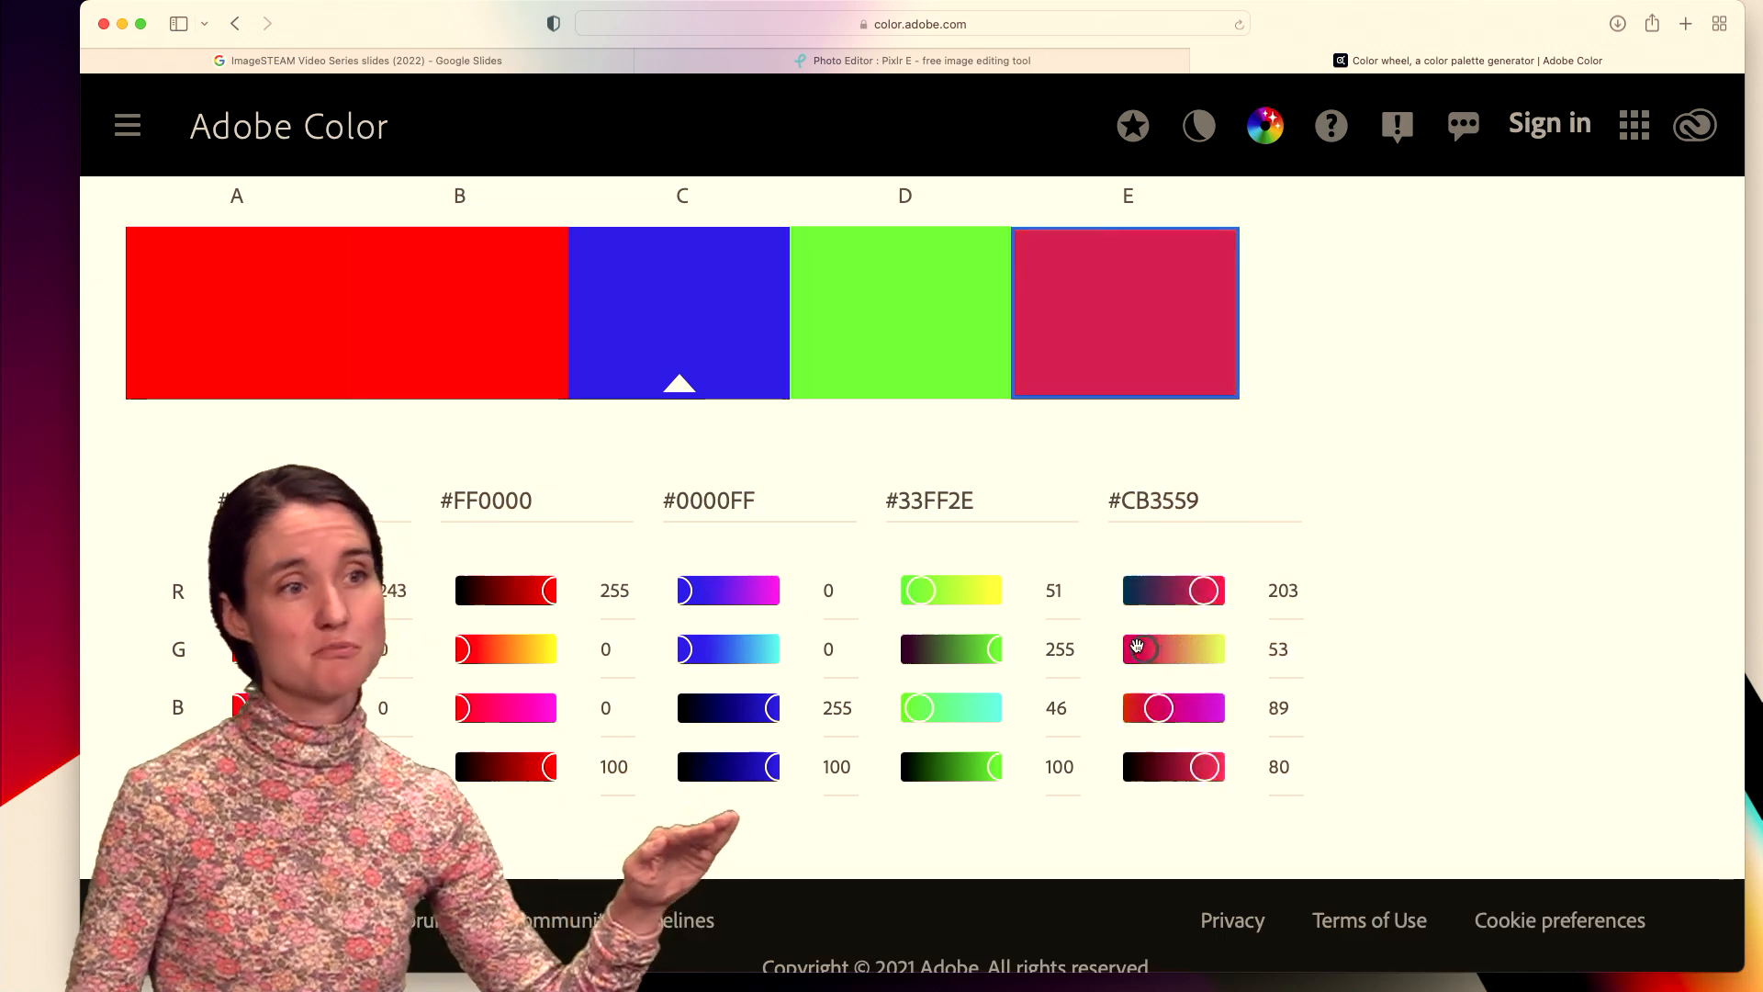